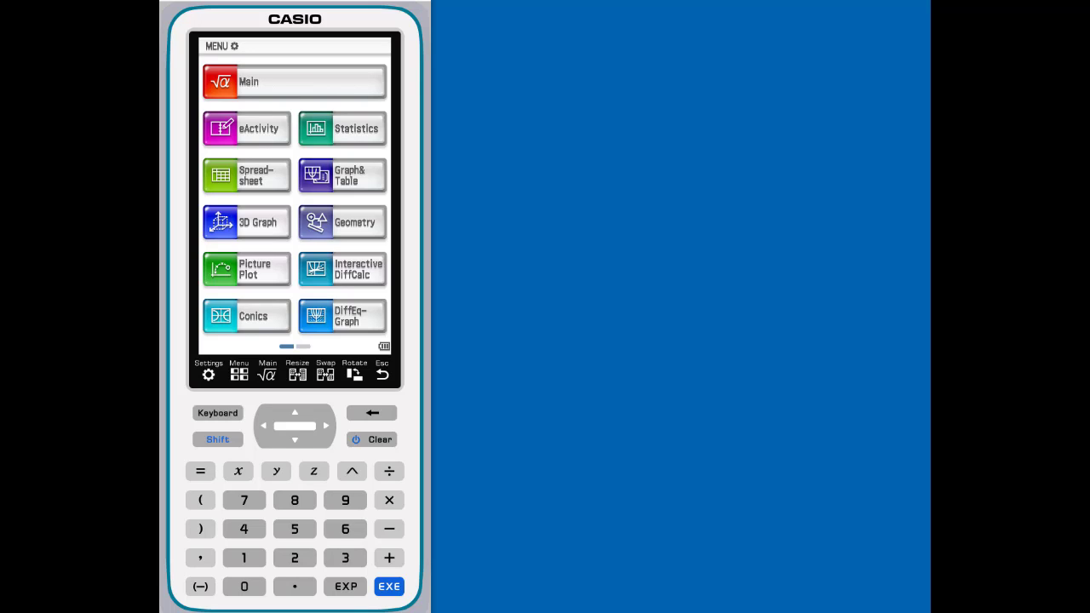
mouse_move(325, 433)
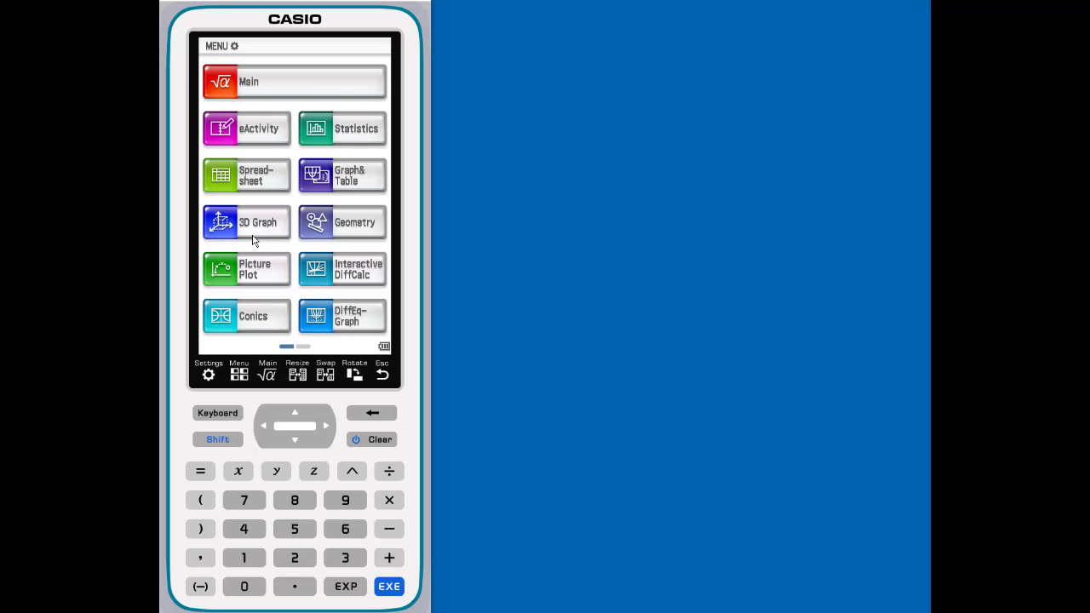
mouse_move(218, 419)
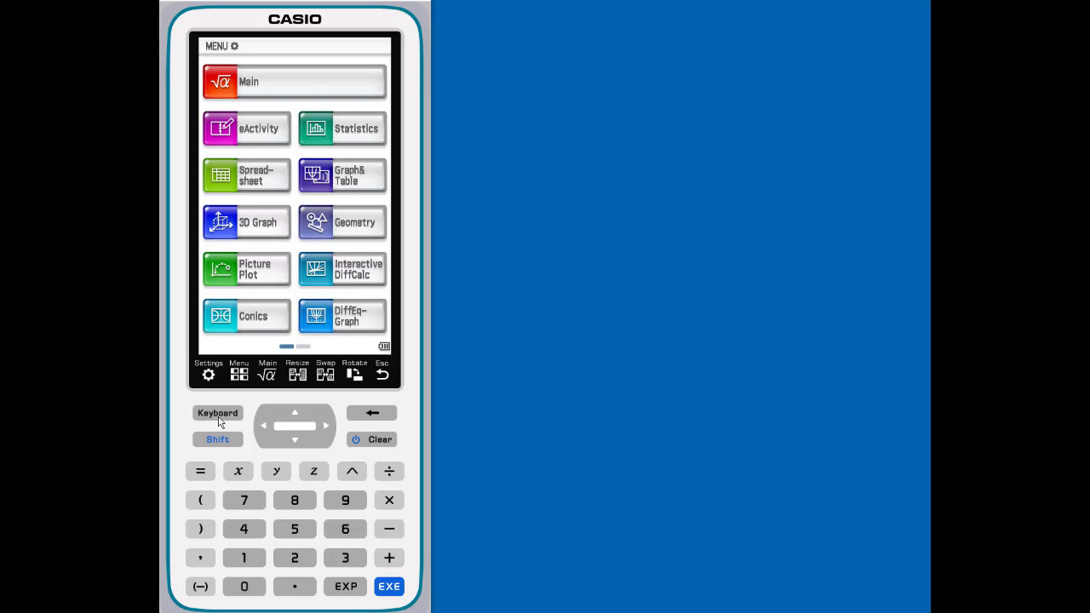
mouse_move(300, 279)
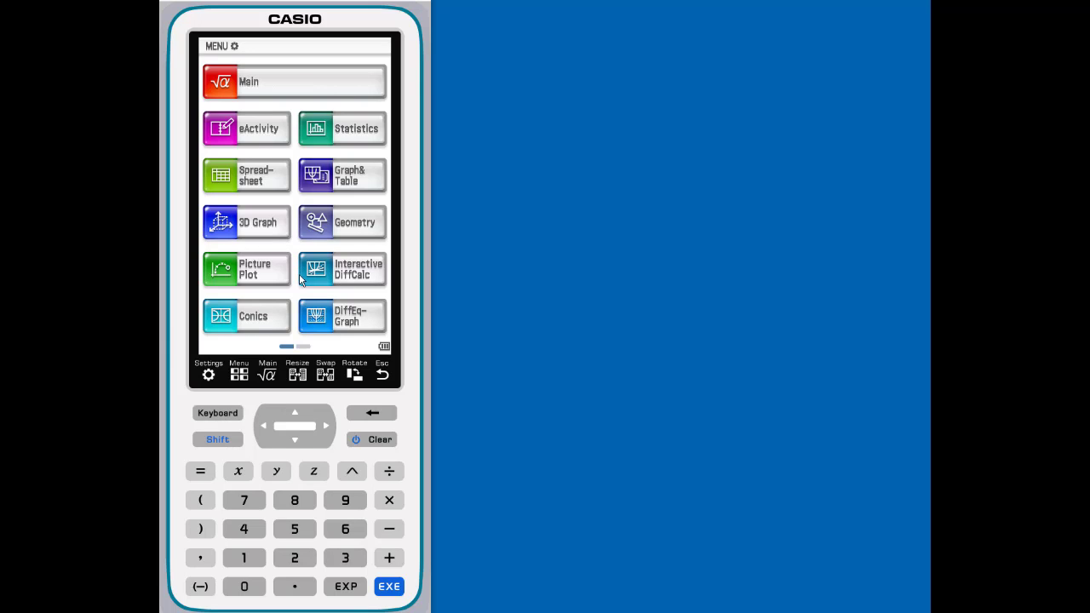
mouse_move(294, 277)
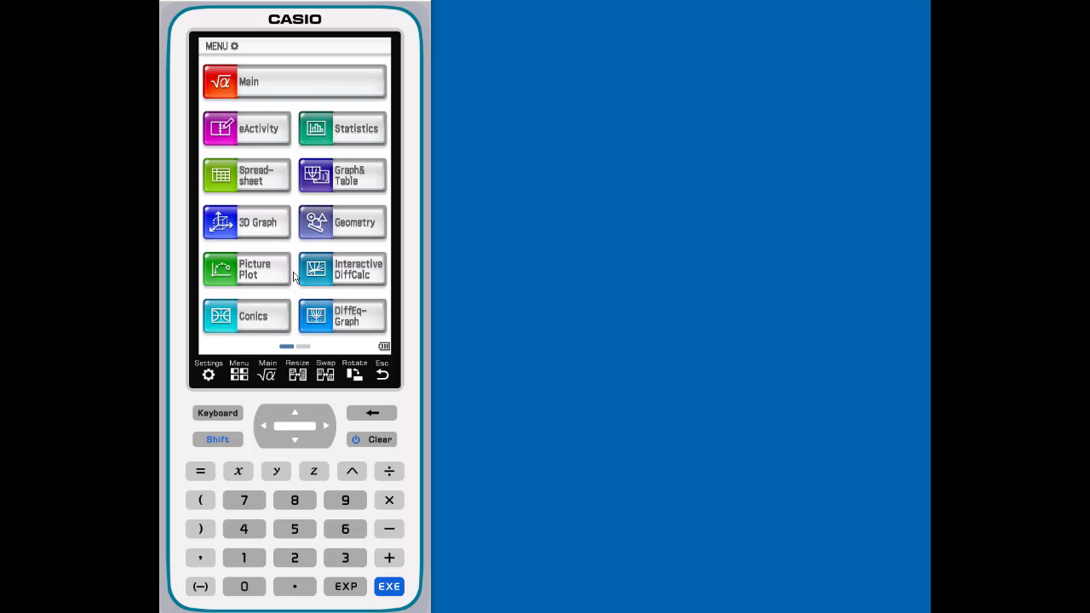
mouse_move(293, 148)
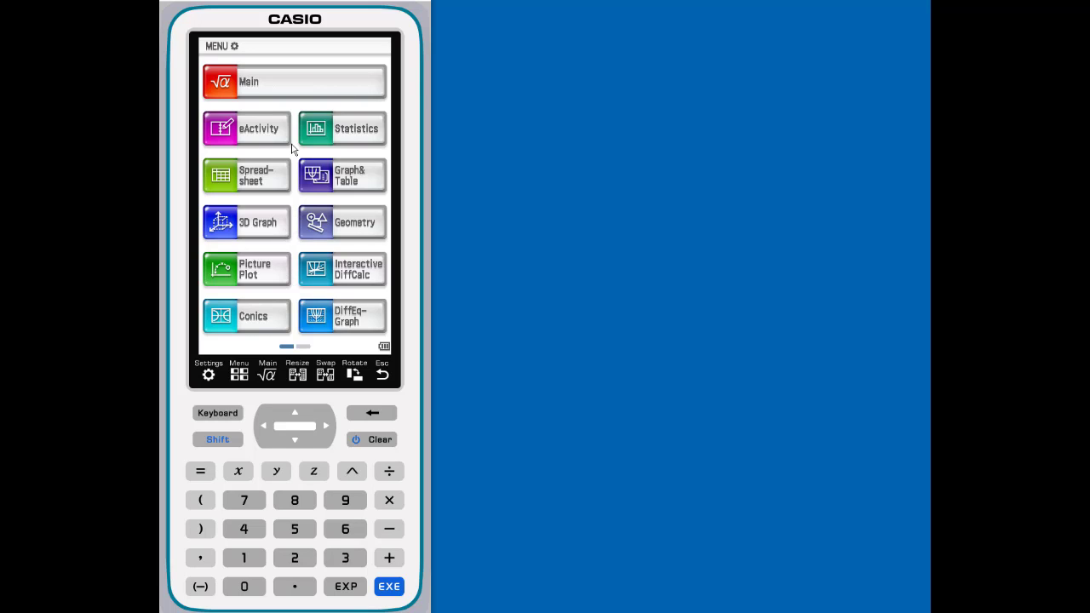
mouse_move(283, 153)
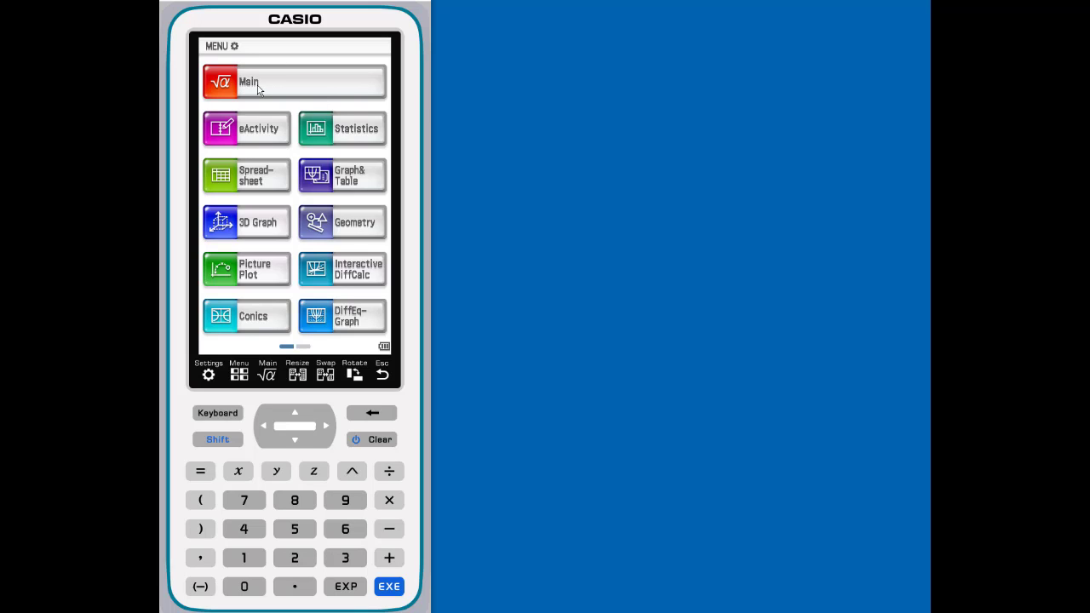
- Evaluate rand() in the Main application, returning the random decimal 0.7920362644
left_click(247, 81)
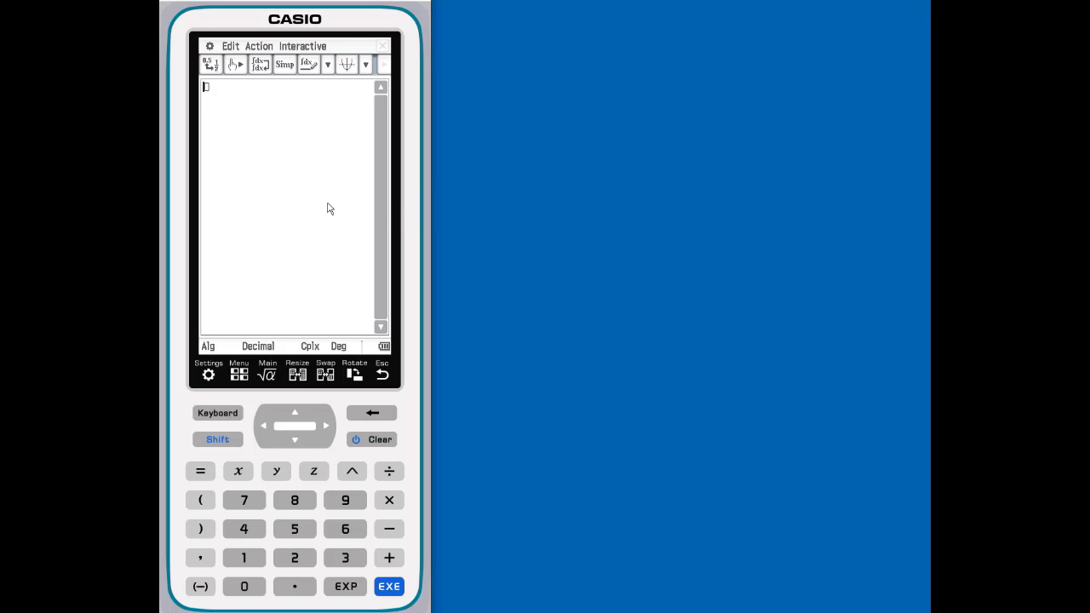
type("rand(")
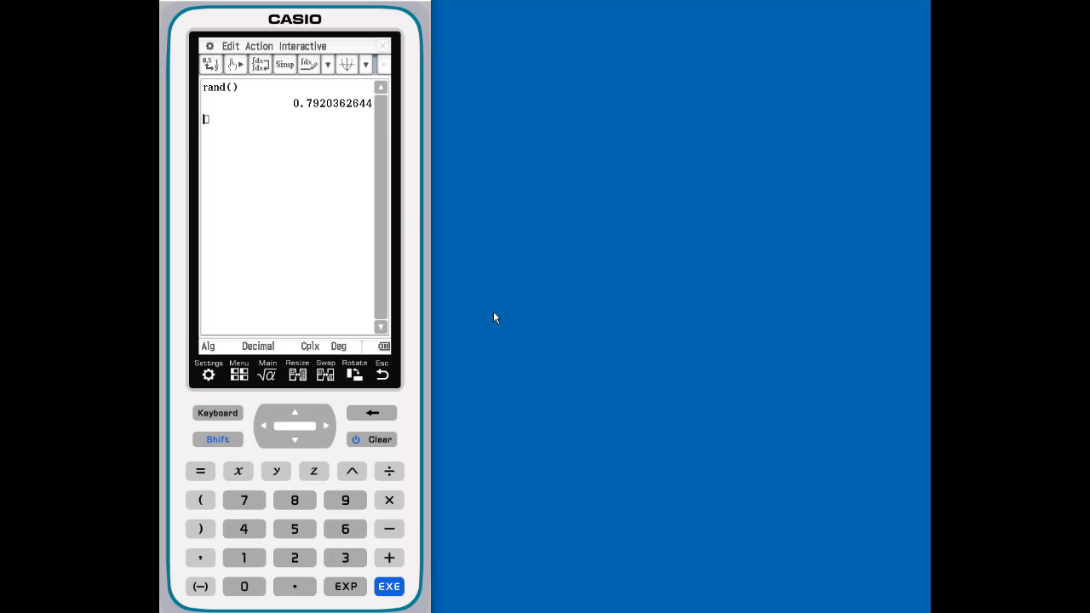
- Choose Fix 2 as the number format in Basic Format and apply it
left_click(209, 374)
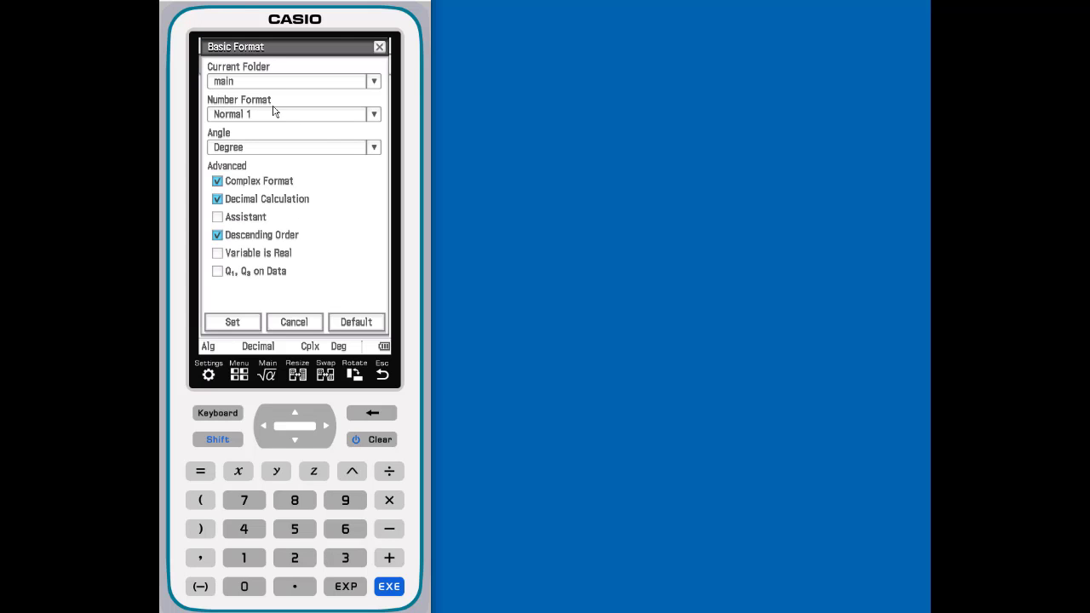
left_click(373, 113)
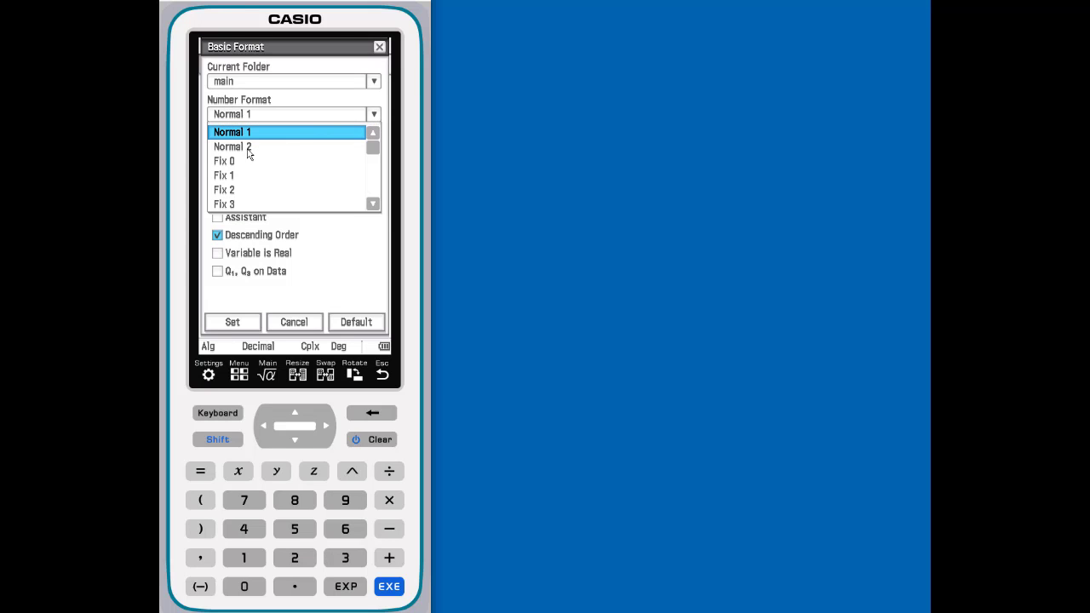
left_click(224, 189)
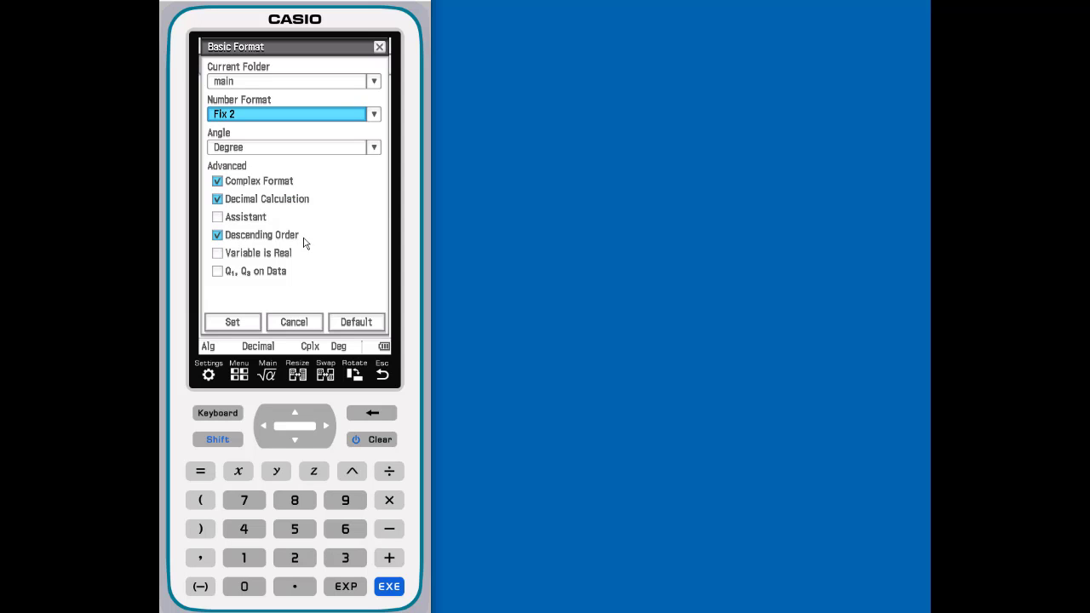
left_click(231, 322)
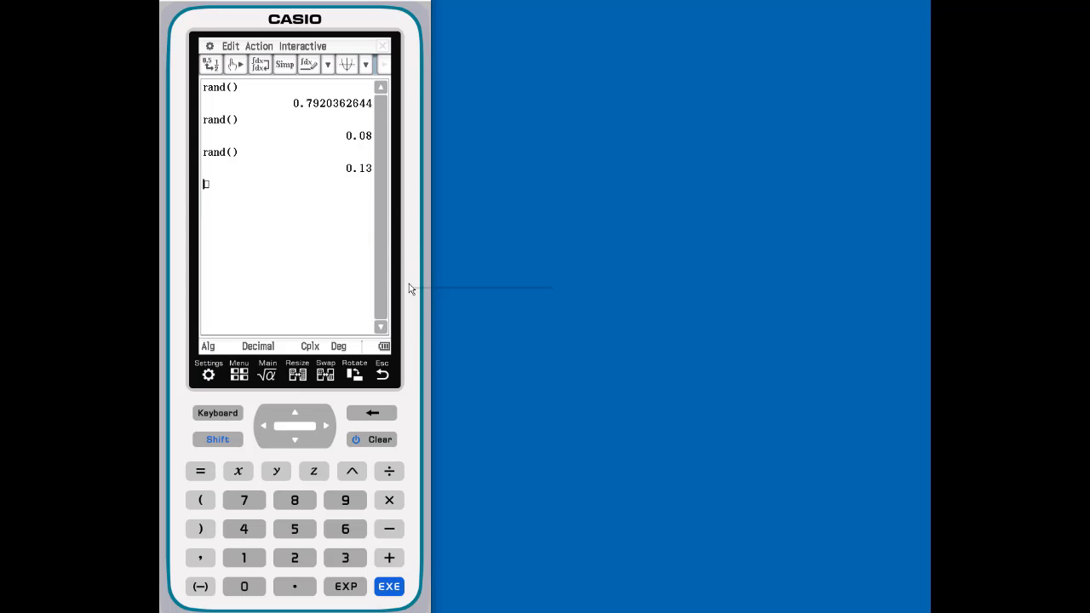
- Switch the emulator to Resizable Mode from its context menu
right_click(411, 288)
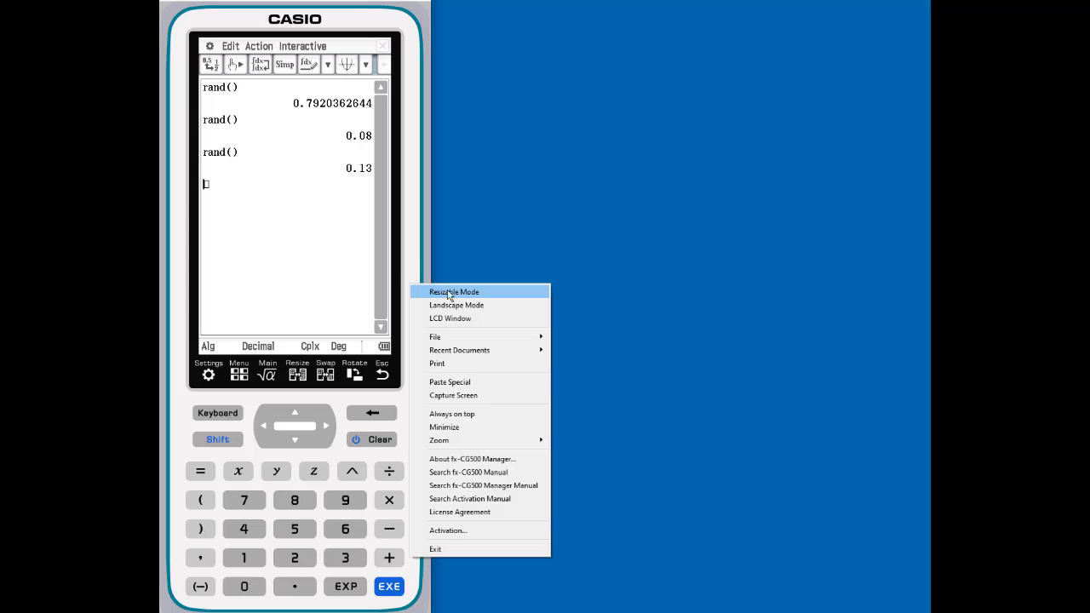
left_click(454, 291)
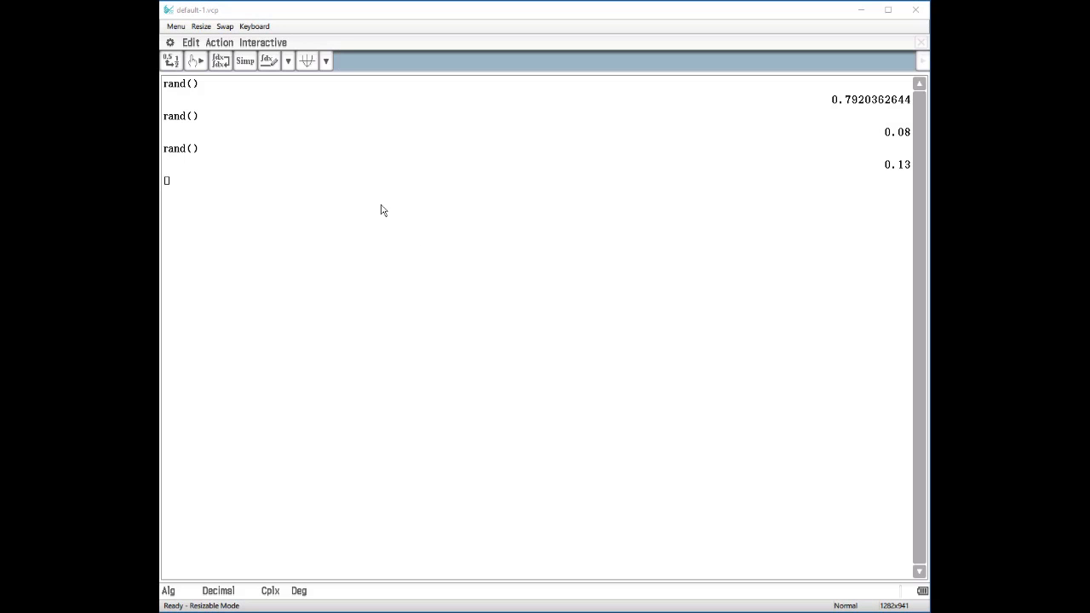
mouse_move(727, 402)
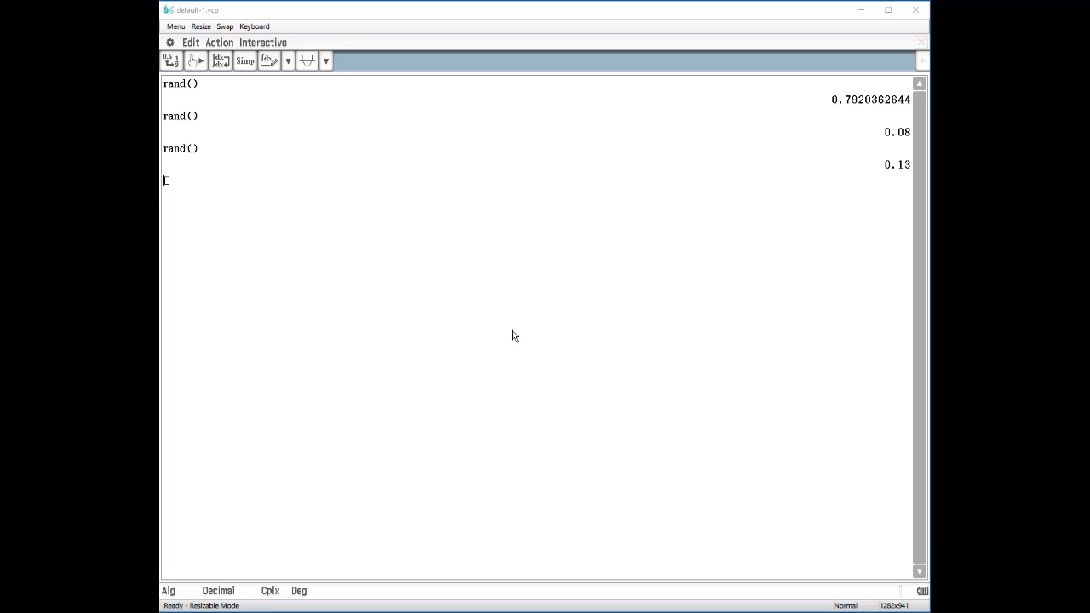
mouse_move(241, 181)
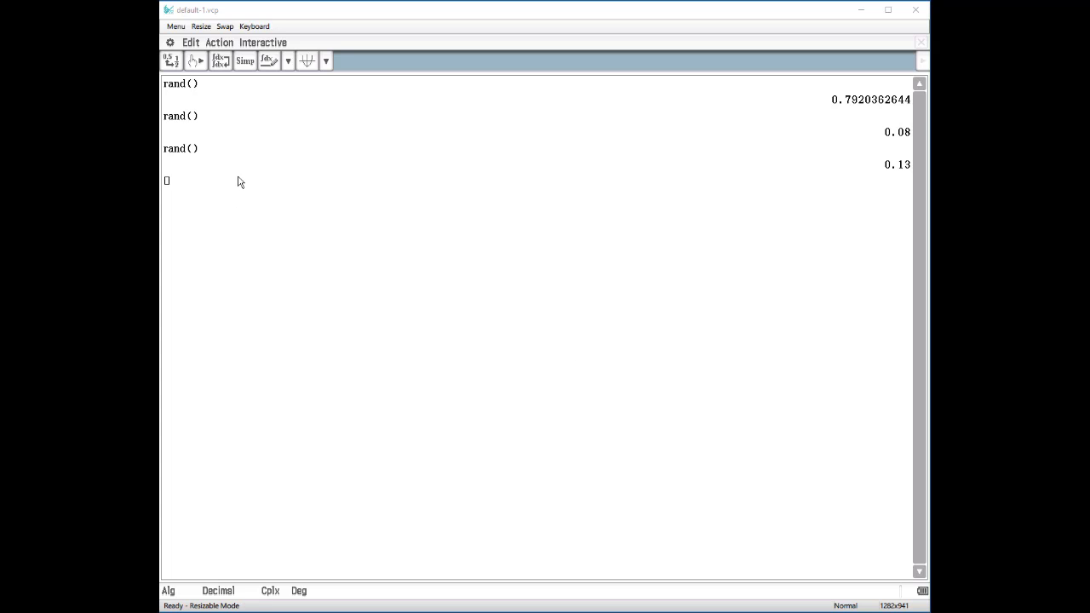
- Evaluate rand(1,20) repeatedly, returning integers 18, 19, 16, 19 and 20
type("a")
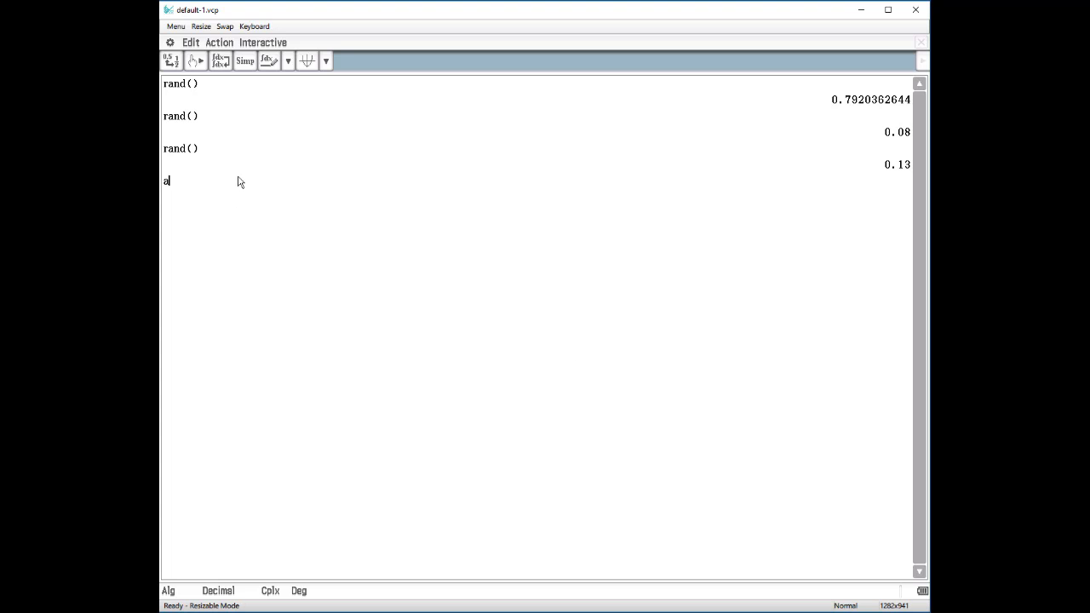
type("rand")
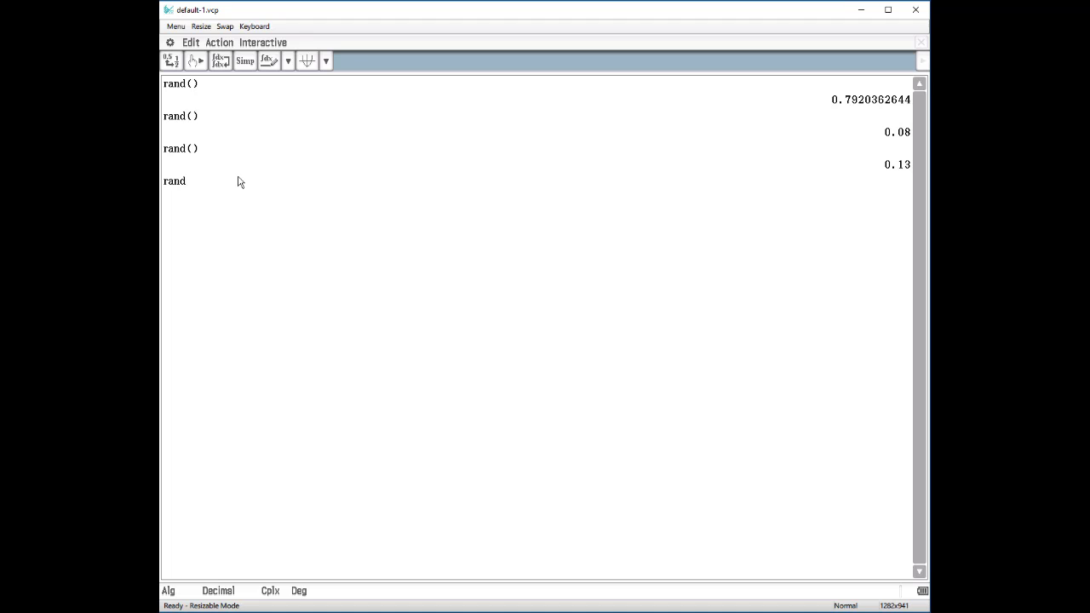
type("(")
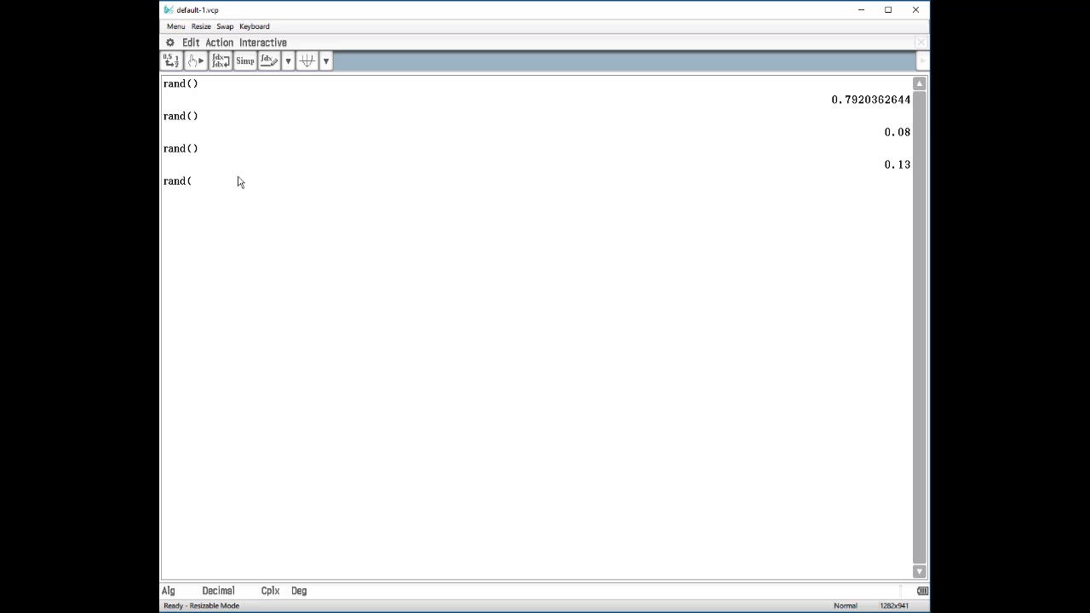
type("1")
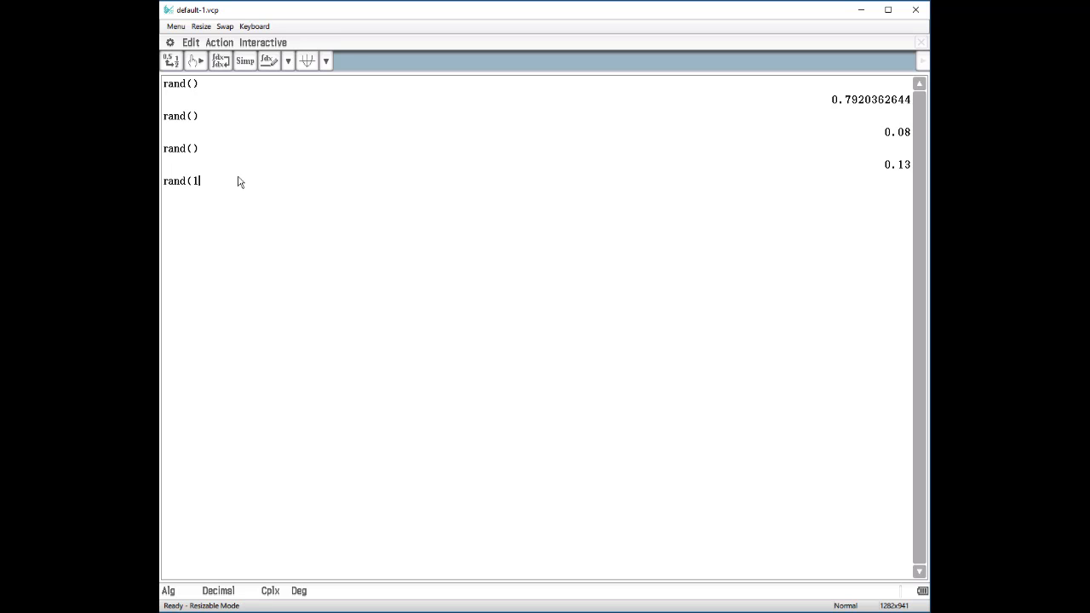
type(",20")
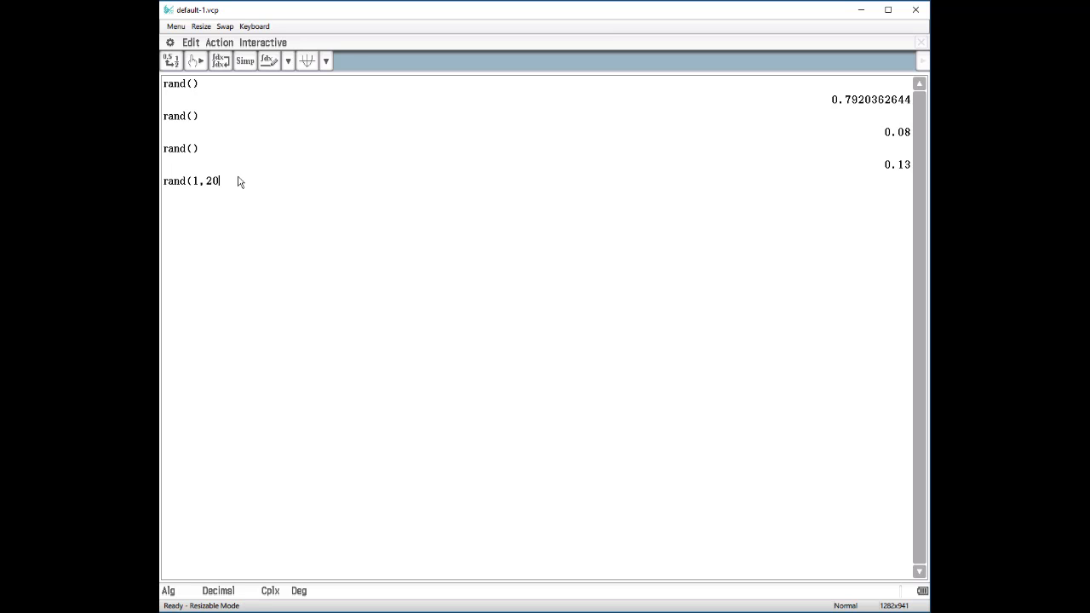
type(")")
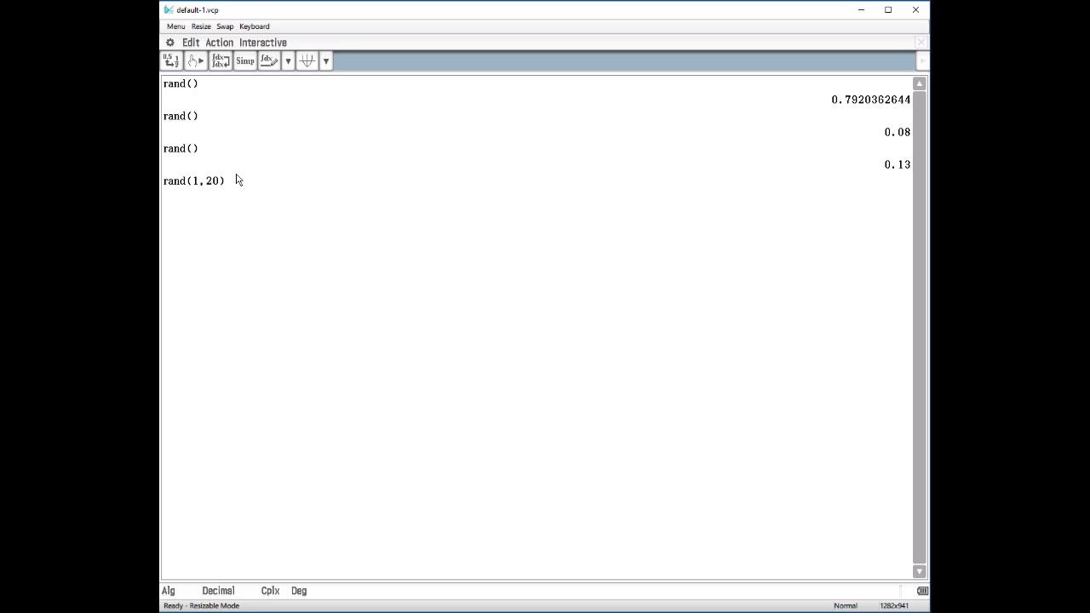
key("Enter")
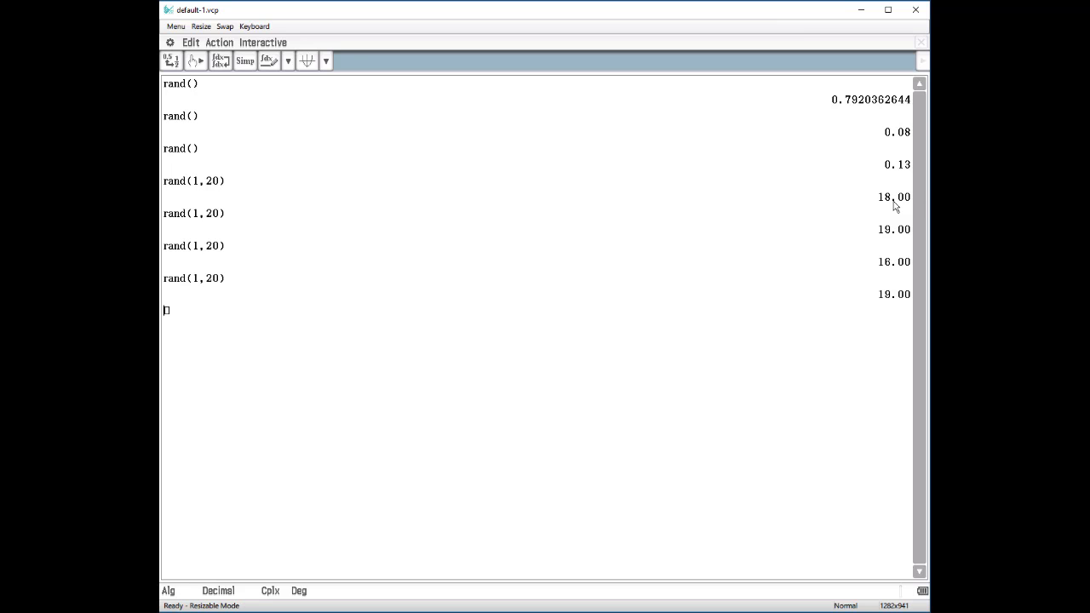
key("Enter")
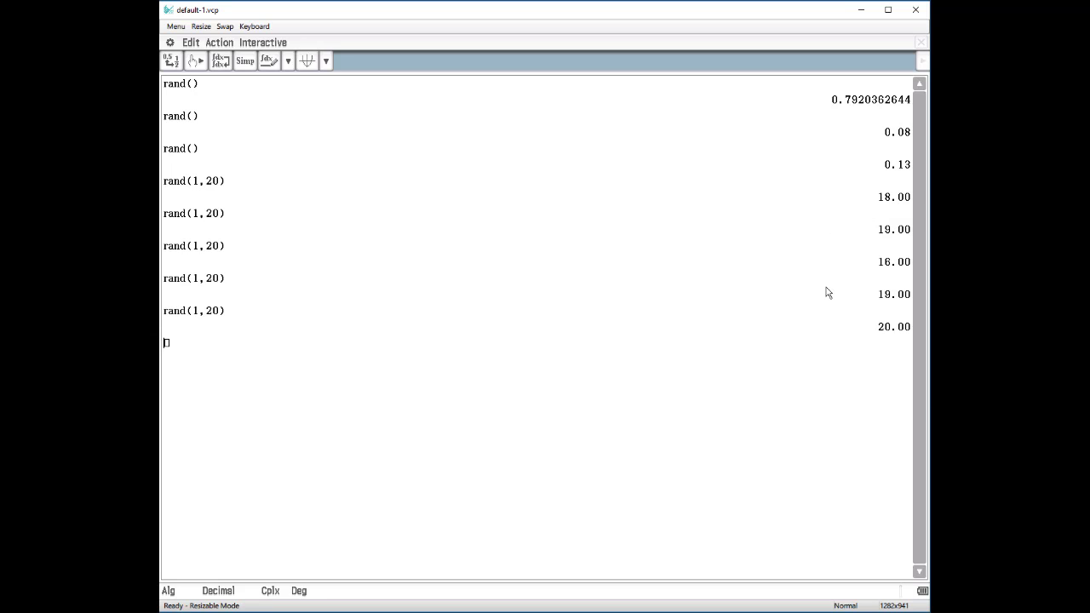
mouse_move(562, 325)
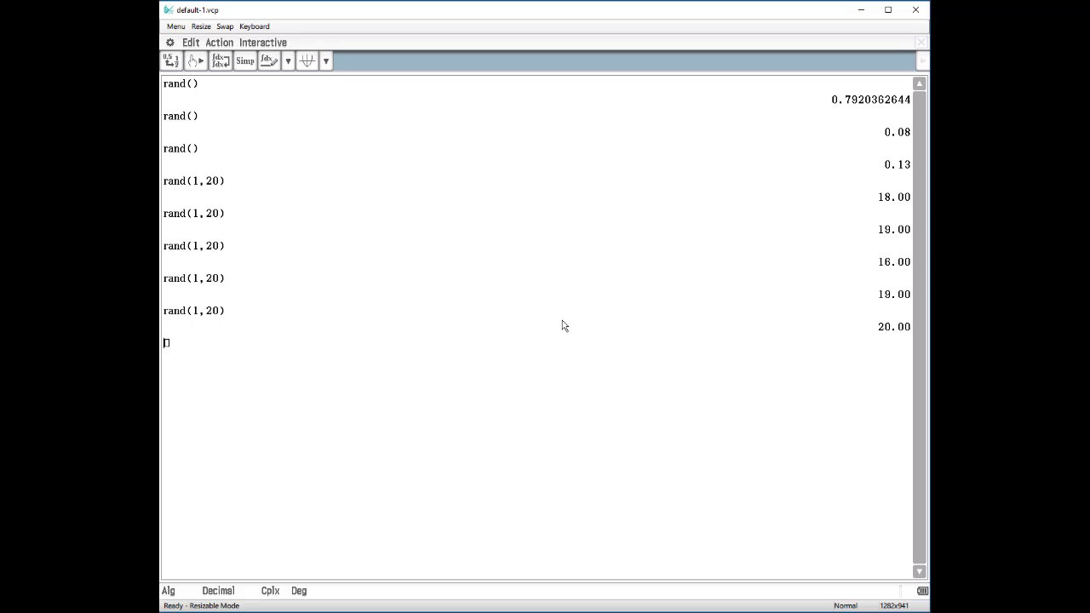
- Evaluate rand(-10,10) repeatedly, returning 8, 5 and -7
type("ran(")
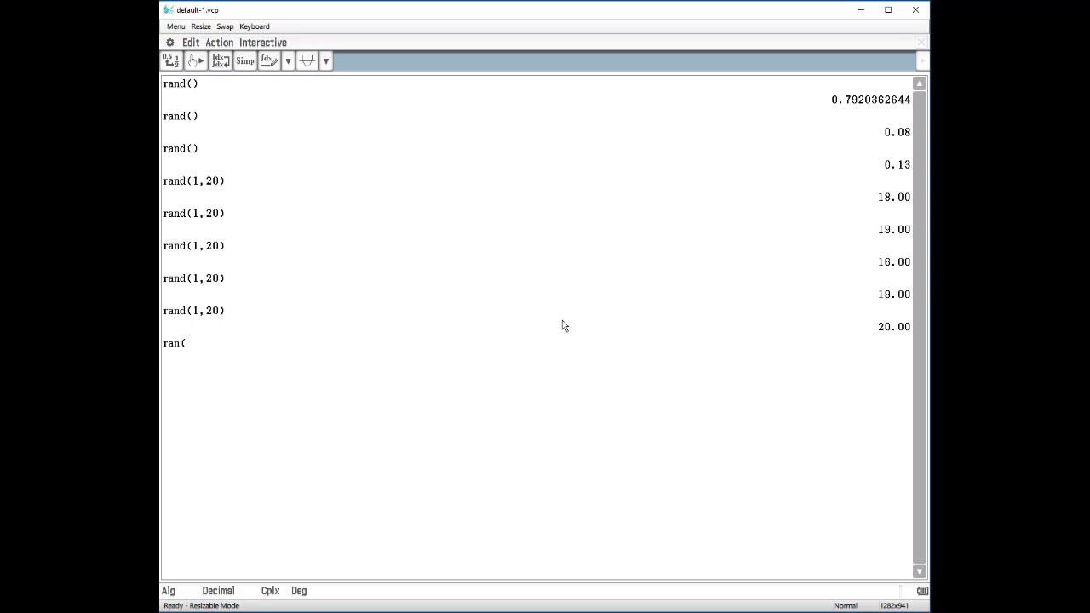
type("-10,")
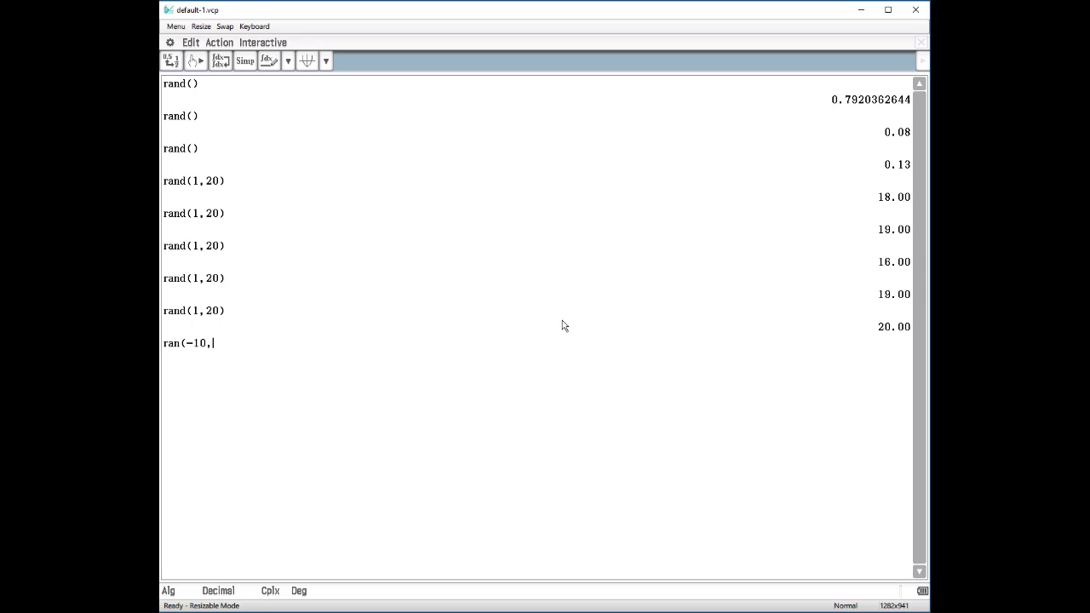
key("Enter")
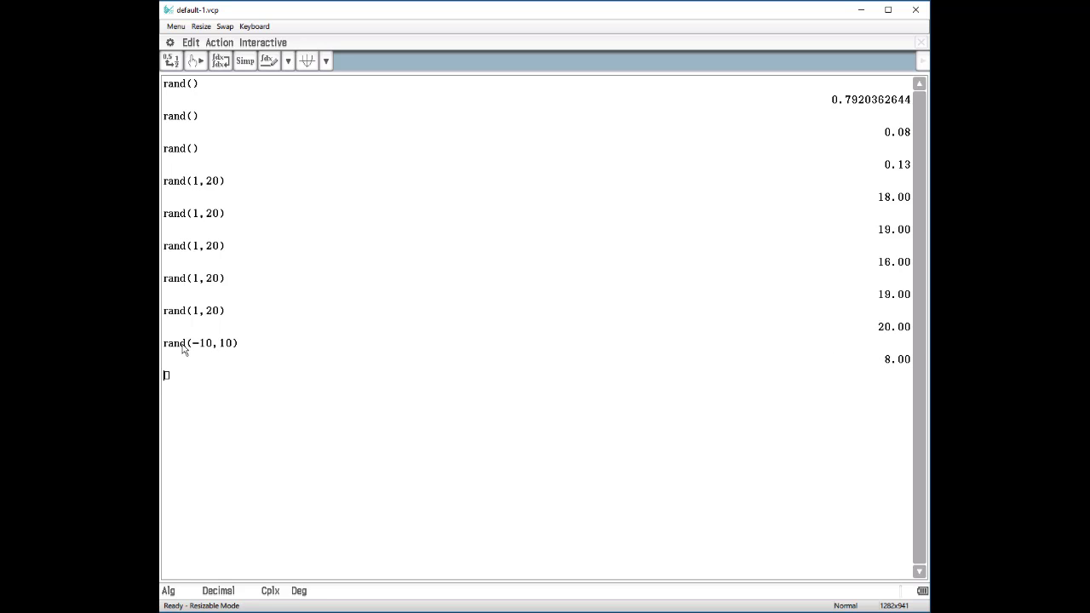
key("Return")
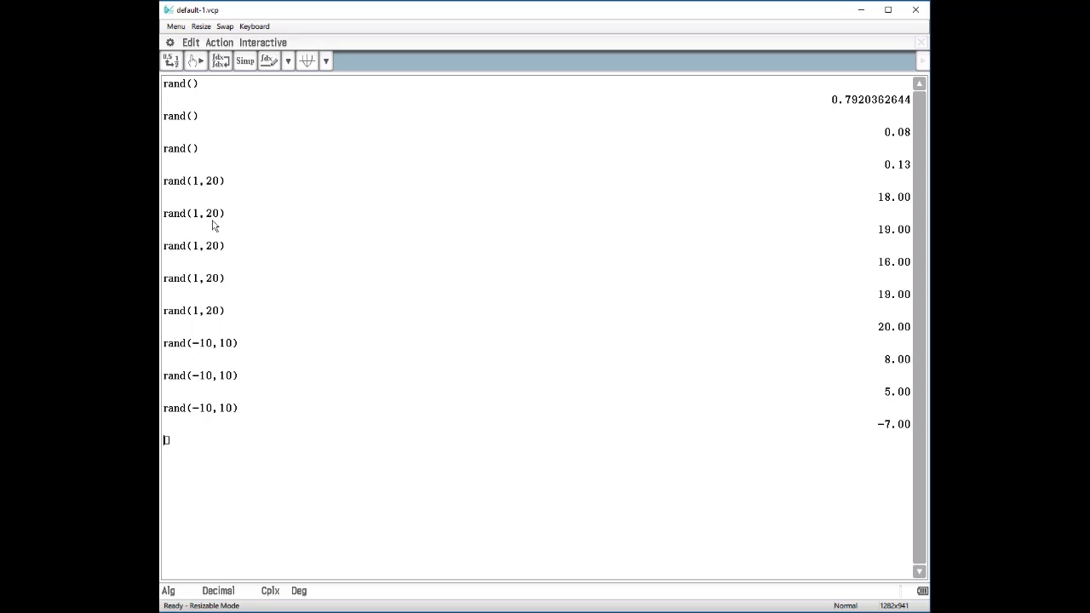
mouse_move(350, 305)
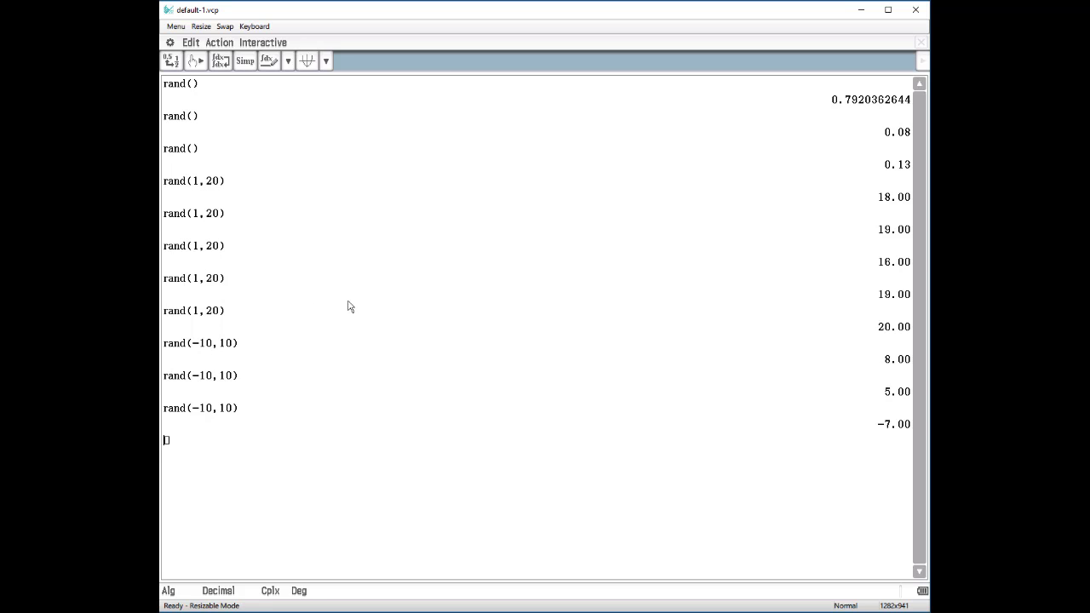